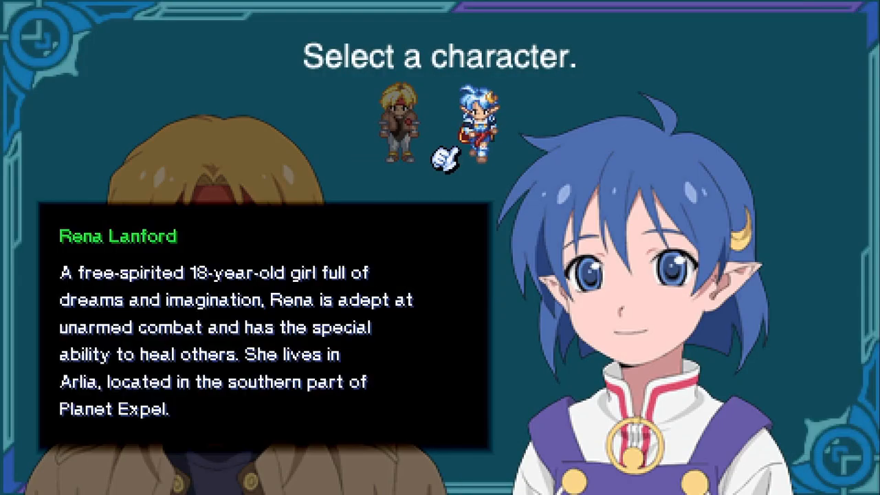
# Step: Choose Rena Lanford as the protagonist and reach name entry showing RENA
pyautogui.click(476, 124)
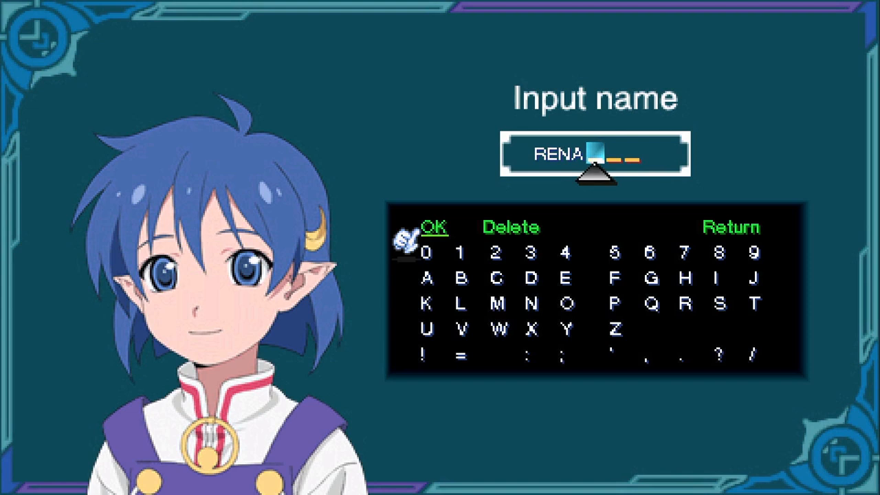